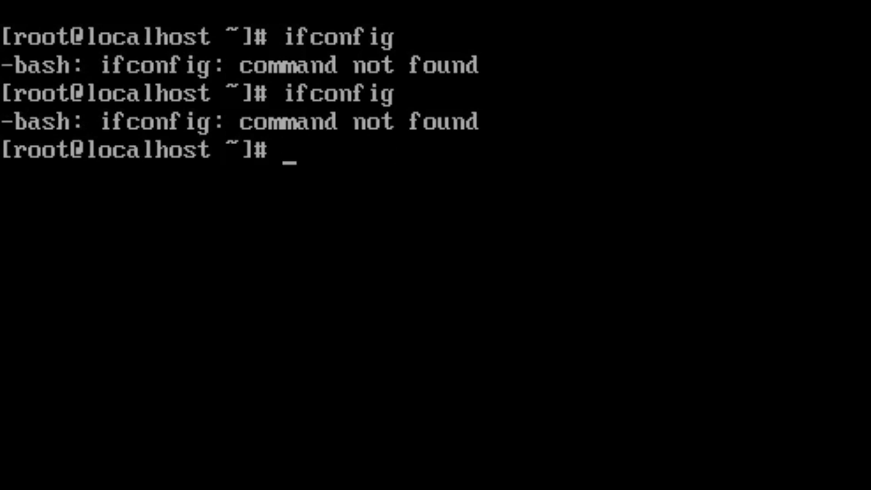
Step: Enter 'sudo yum -y install net-tool' at the prompt, backspacing over the misspelled package-name ending
{"action": "type", "text": "su"}
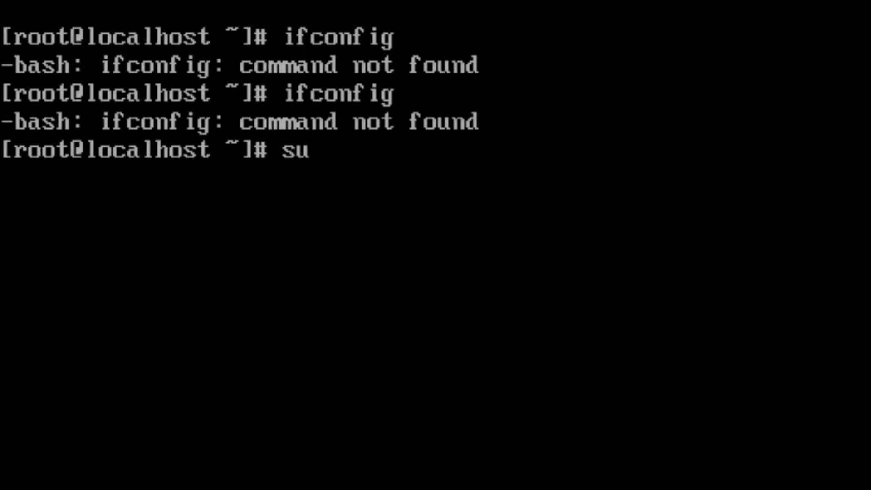
{"action": "type", "text": "do"}
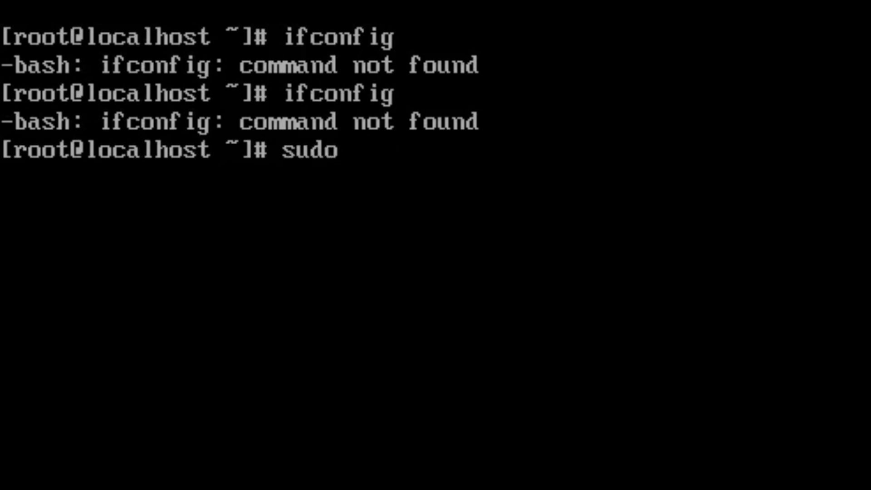
{"action": "type", "text": "yum -"}
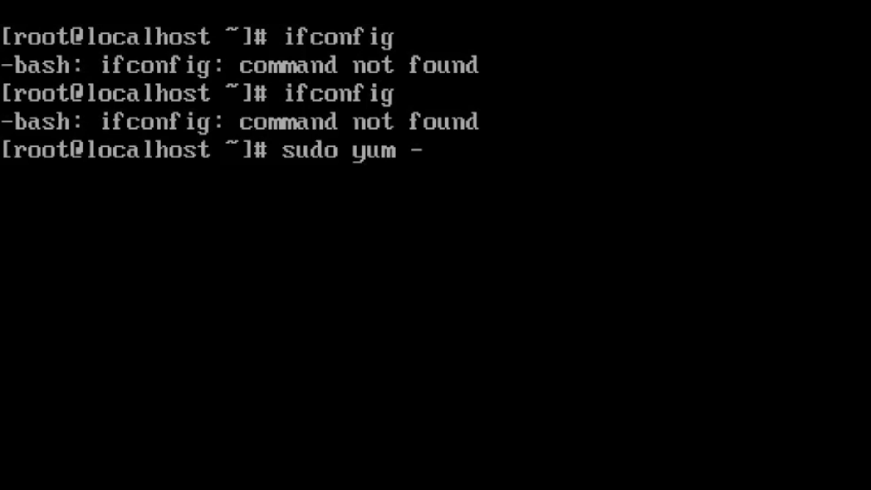
{"action": "type", "text": "y"}
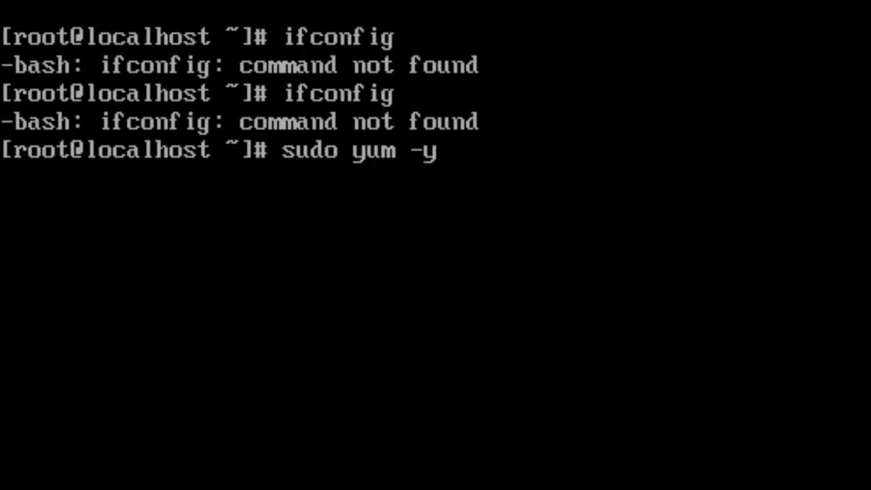
{"action": "type", "text": "insta"}
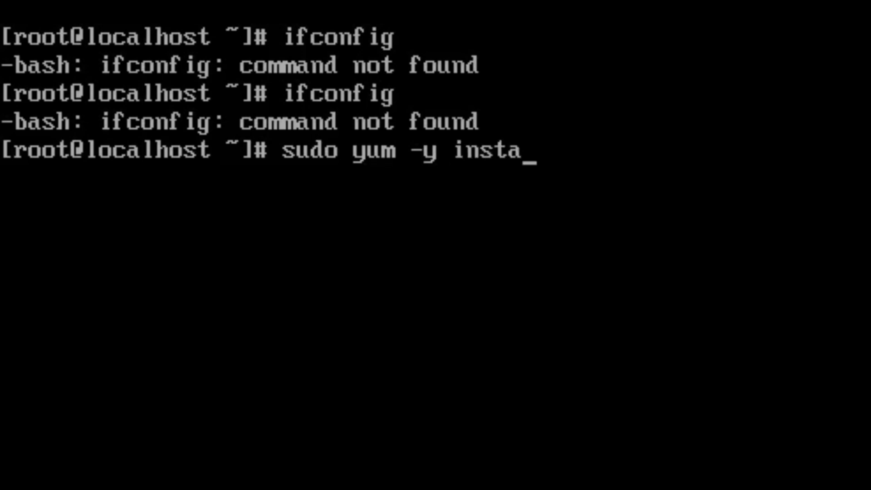
{"action": "type", "text": "ll net"}
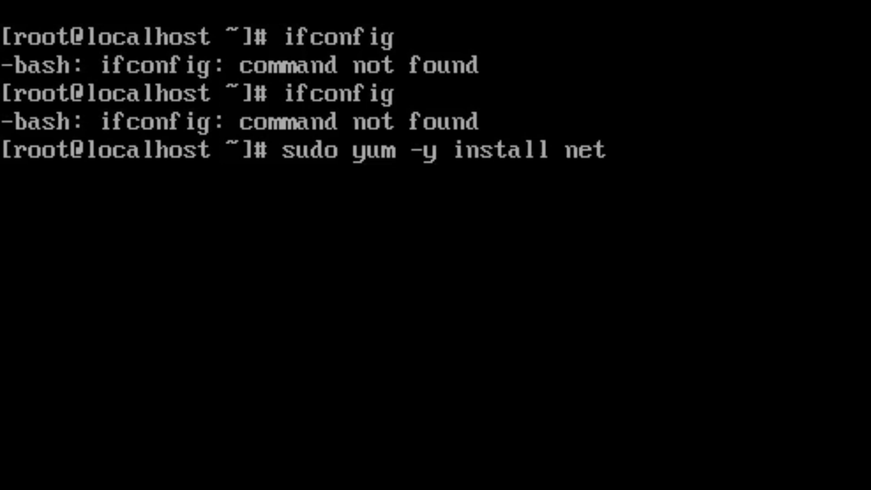
{"action": "type", "text": "-too"}
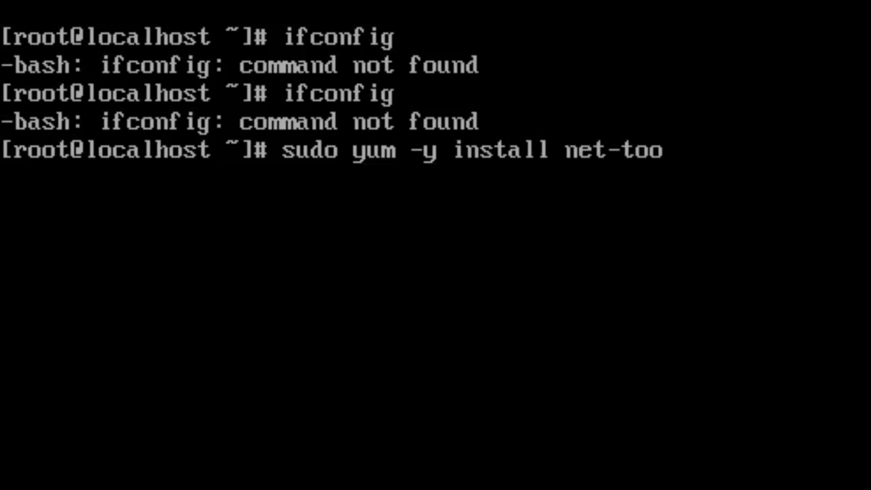
{"action": "type", "text": "ls"}
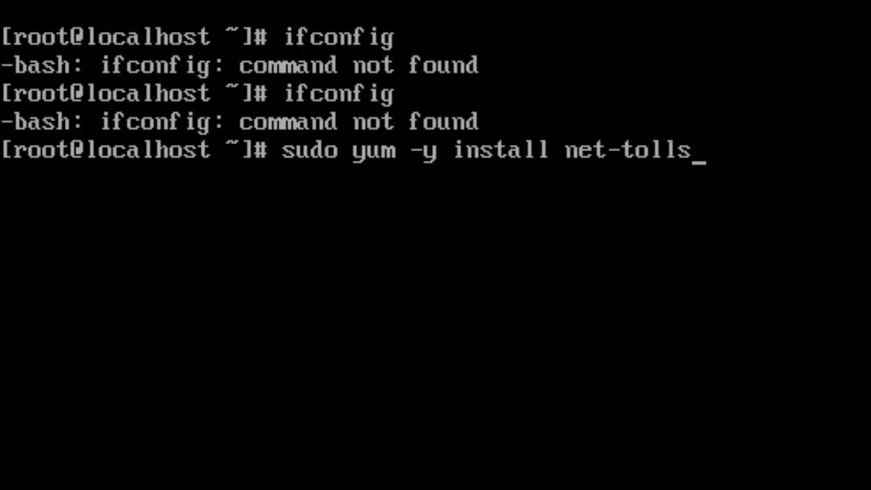
{"action": "key", "text": "BackSpace"}
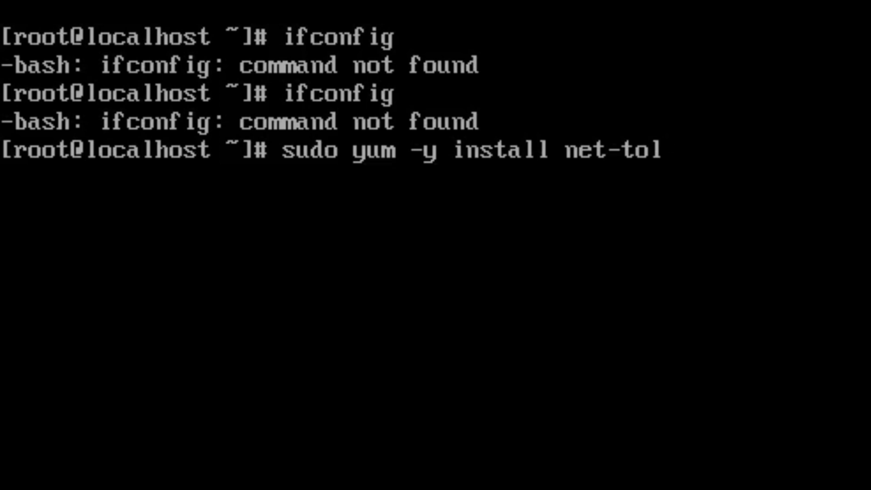
Step: Run 'sudo yum -y install net-tools' to completion and return to a fresh prompt
{"action": "type", "text": "s"}
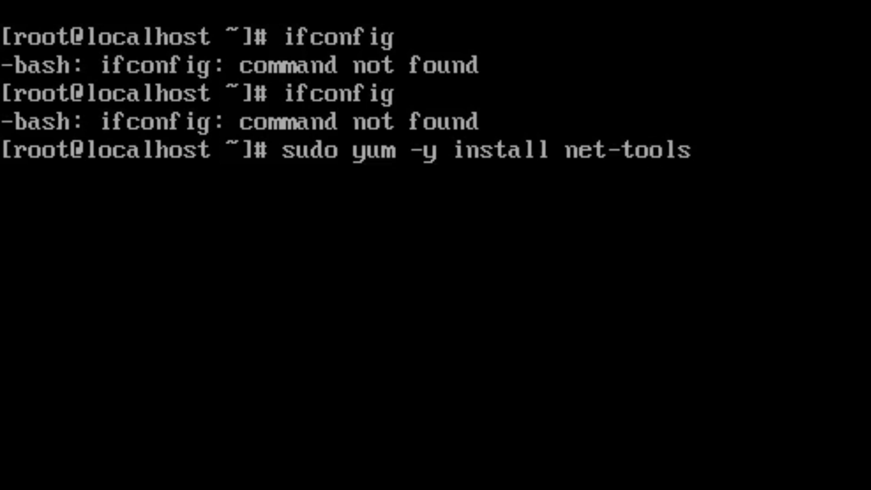
{"action": "key", "text": "Return"}
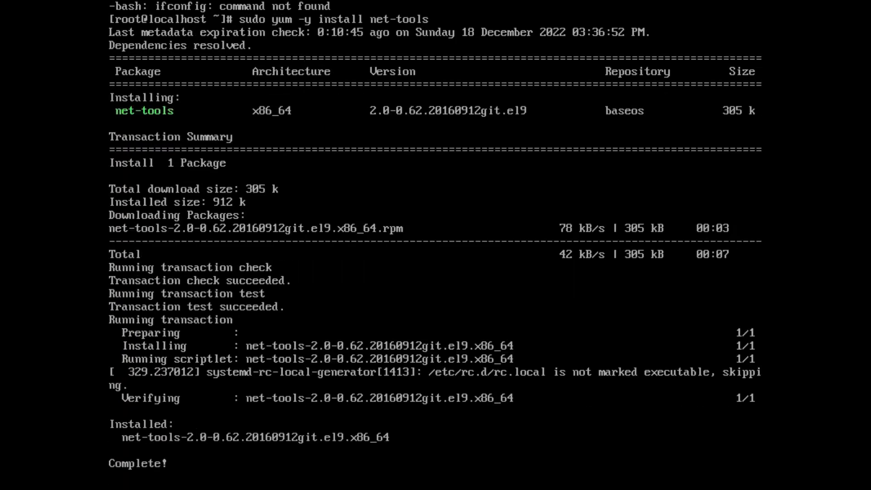
{"action": "key", "text": "Return"}
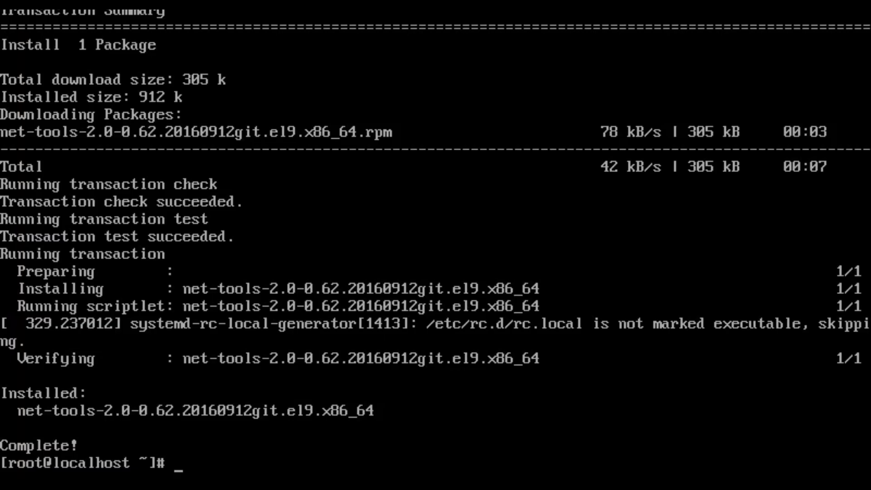
Step: Run ifconfig, listing the enp0s3 and lo interfaces with their addresses
{"action": "type", "text": "if"}
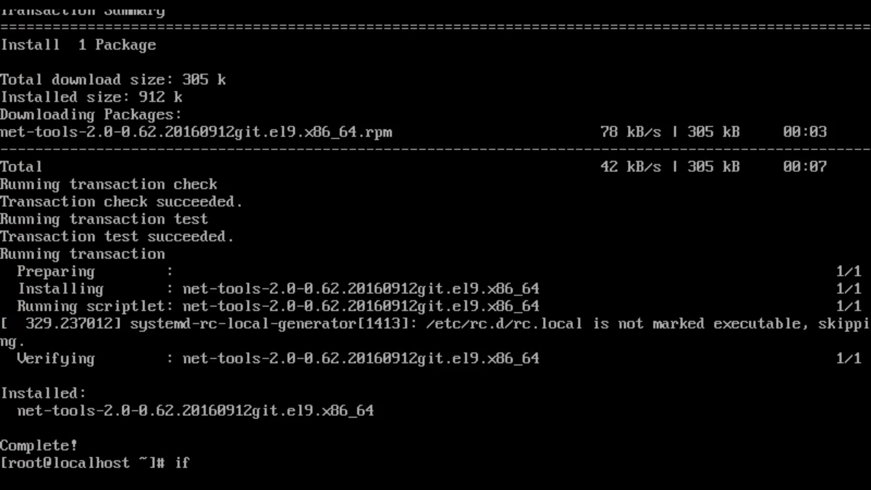
{"action": "type", "text": "config"}
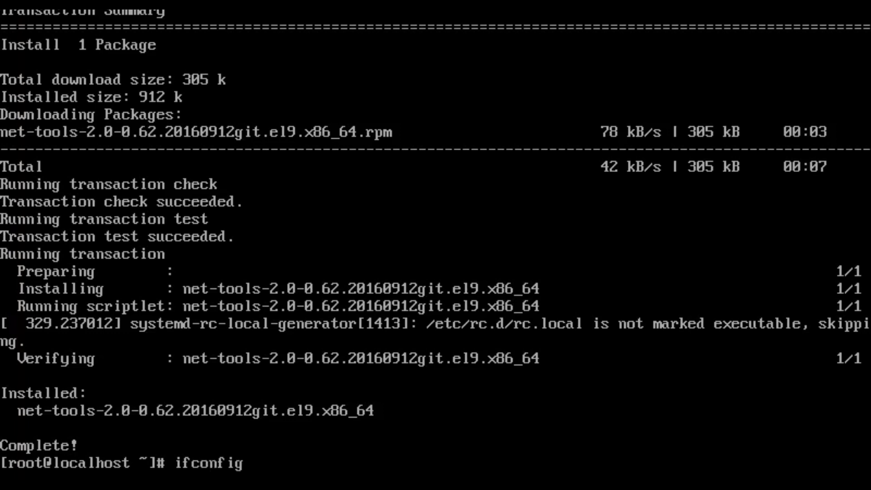
{"action": "key", "text": "Return"}
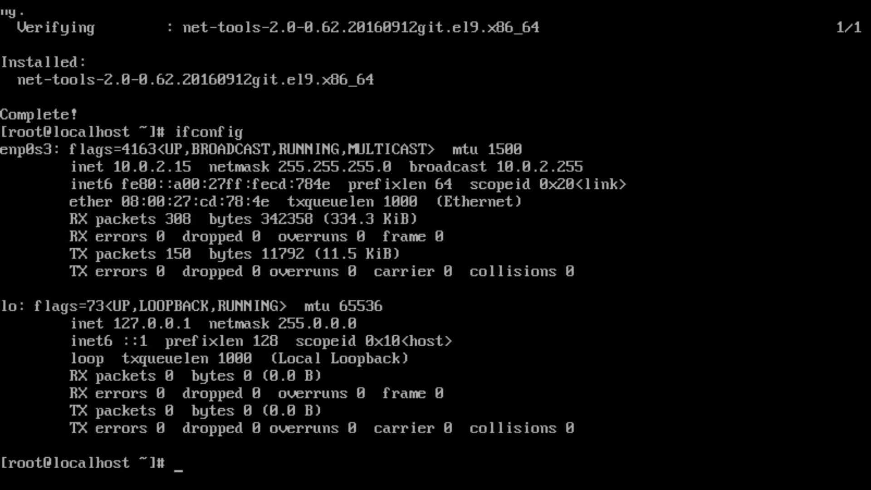